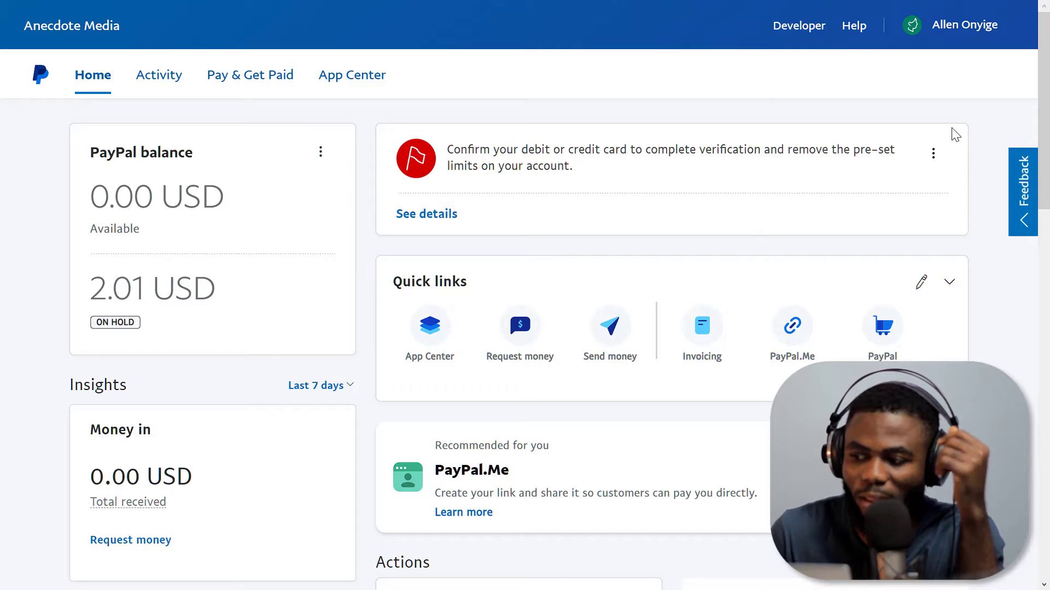
# Reach Account Settings from the account-name menu at the top right
pyautogui.scroll(-3)
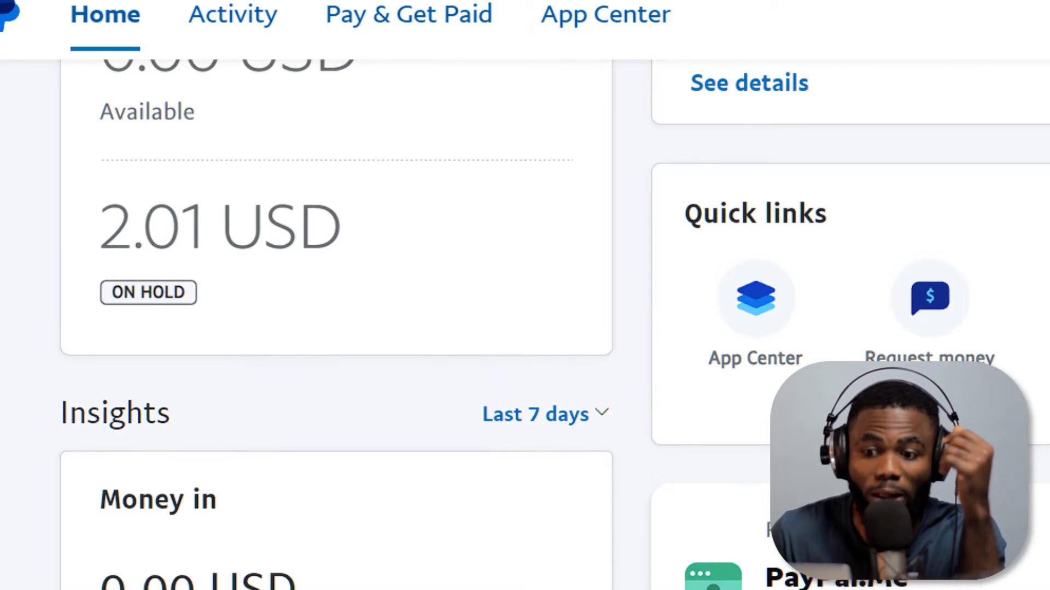
pyautogui.scroll(3)
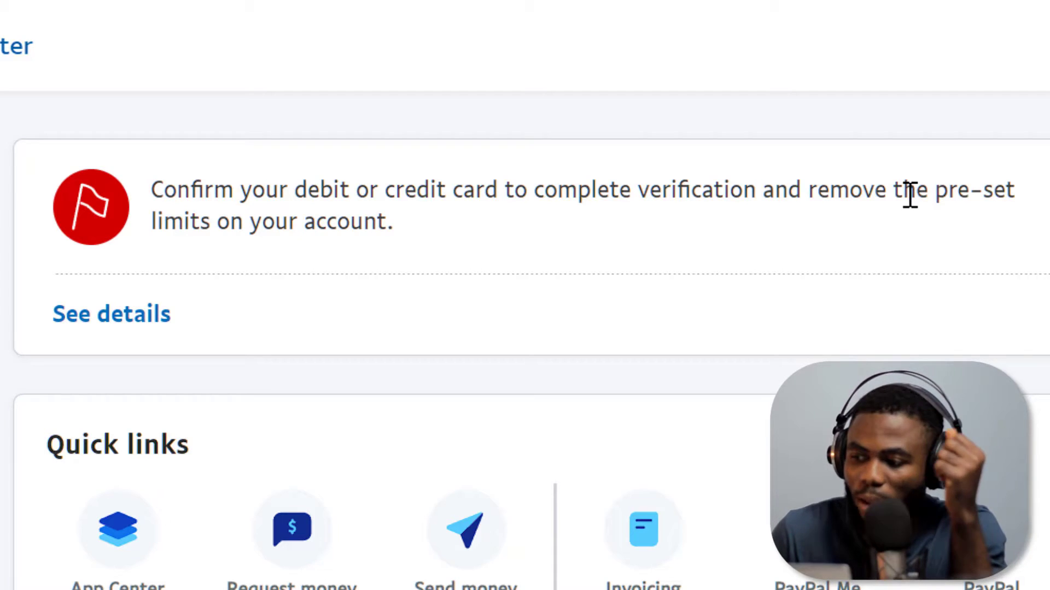
pyautogui.moveTo(334, 205)
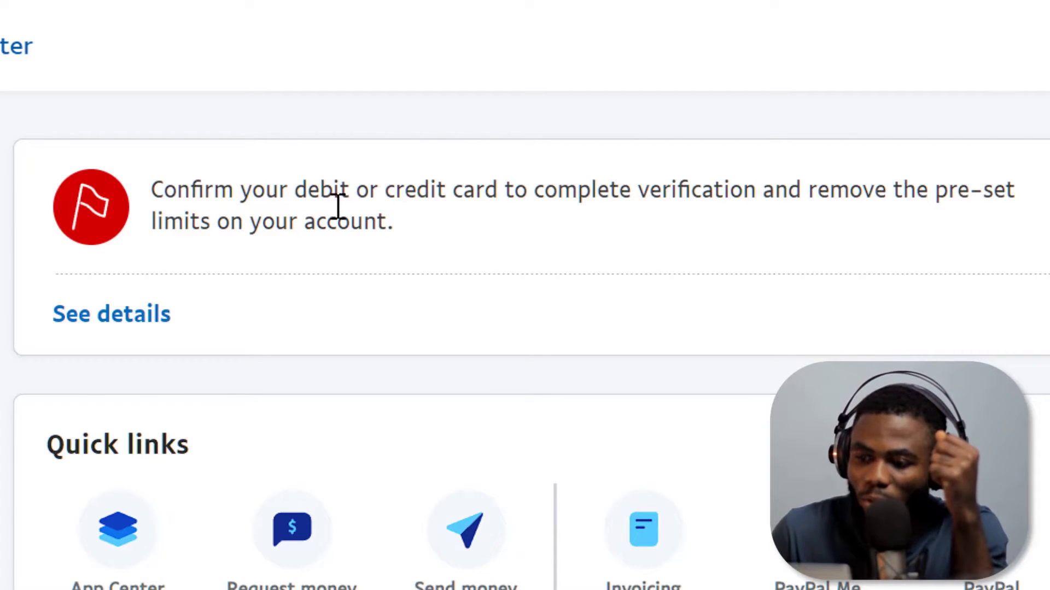
pyautogui.scroll(-3)
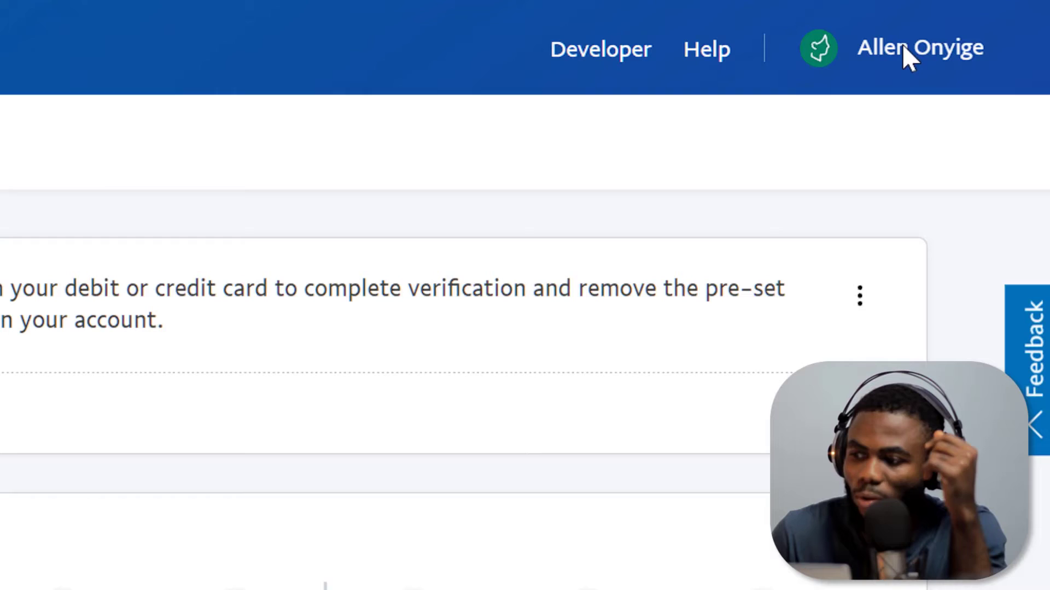
pyautogui.click(908, 50)
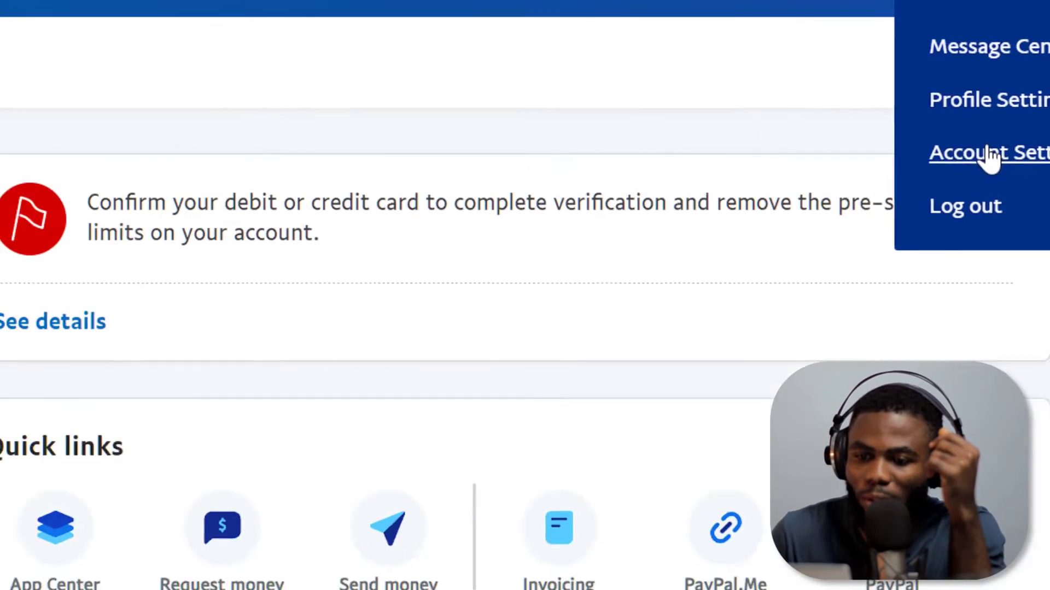
pyautogui.click(988, 151)
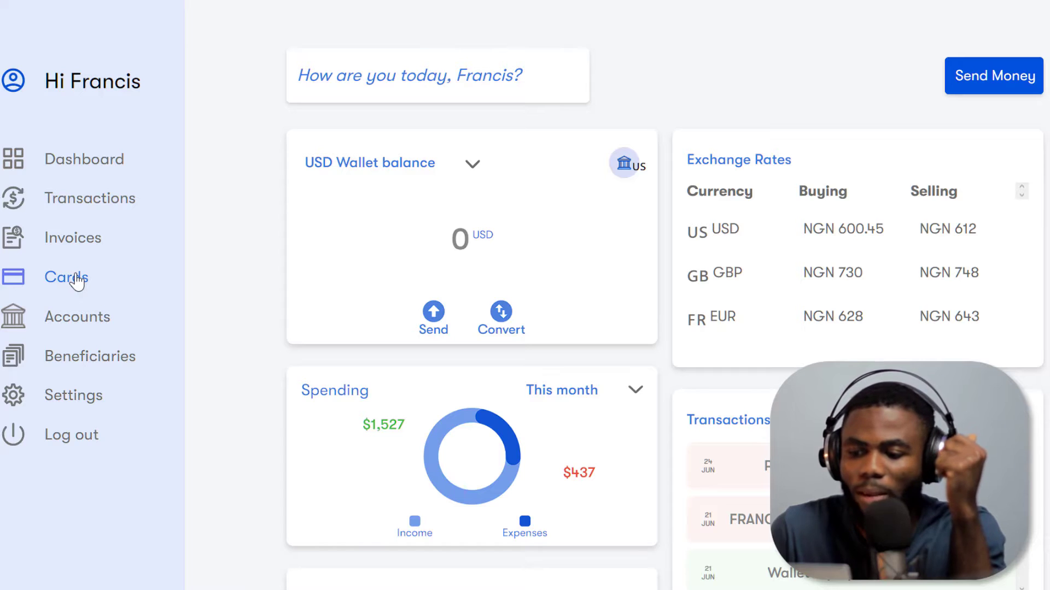
pyautogui.click(65, 277)
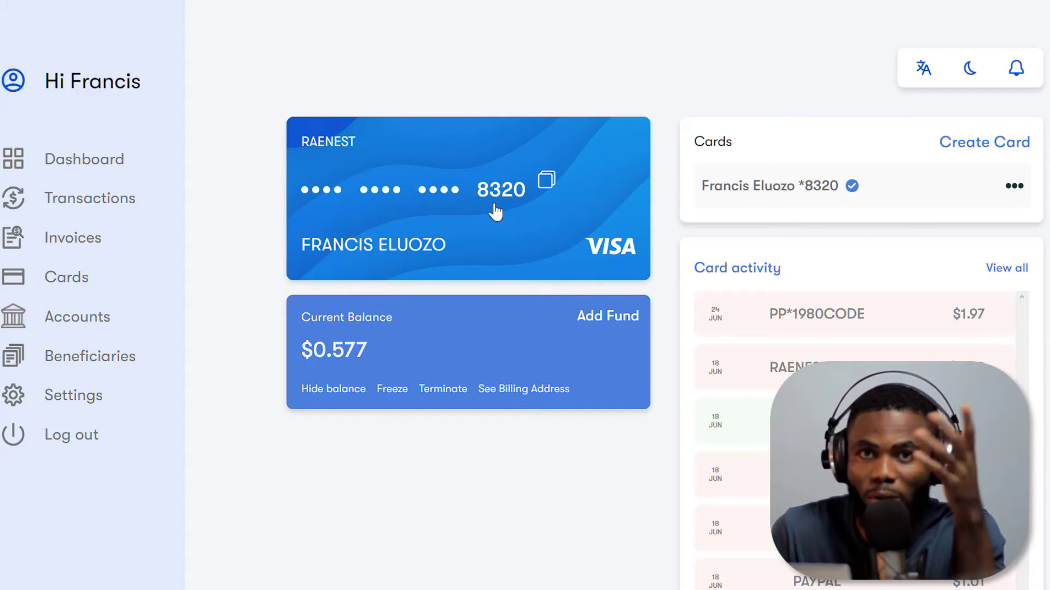
pyautogui.moveTo(374, 196)
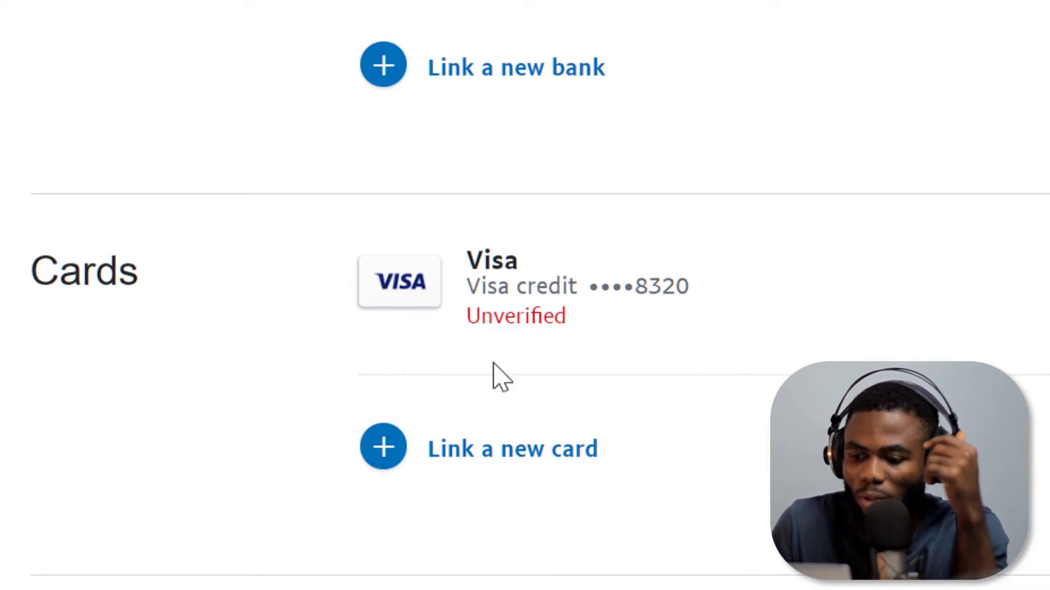
pyautogui.moveTo(489, 462)
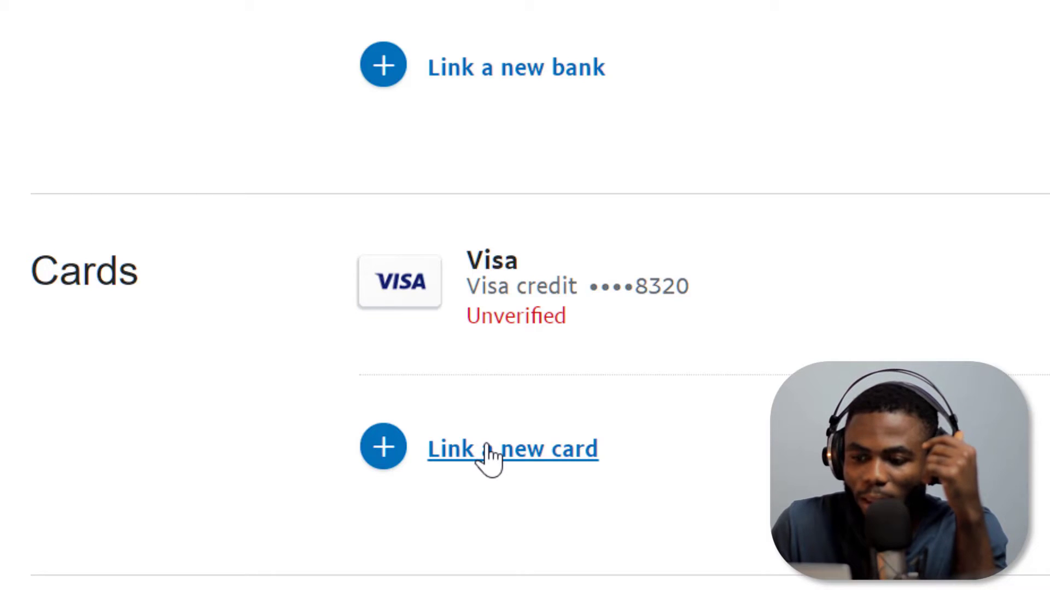
pyautogui.click(496, 452)
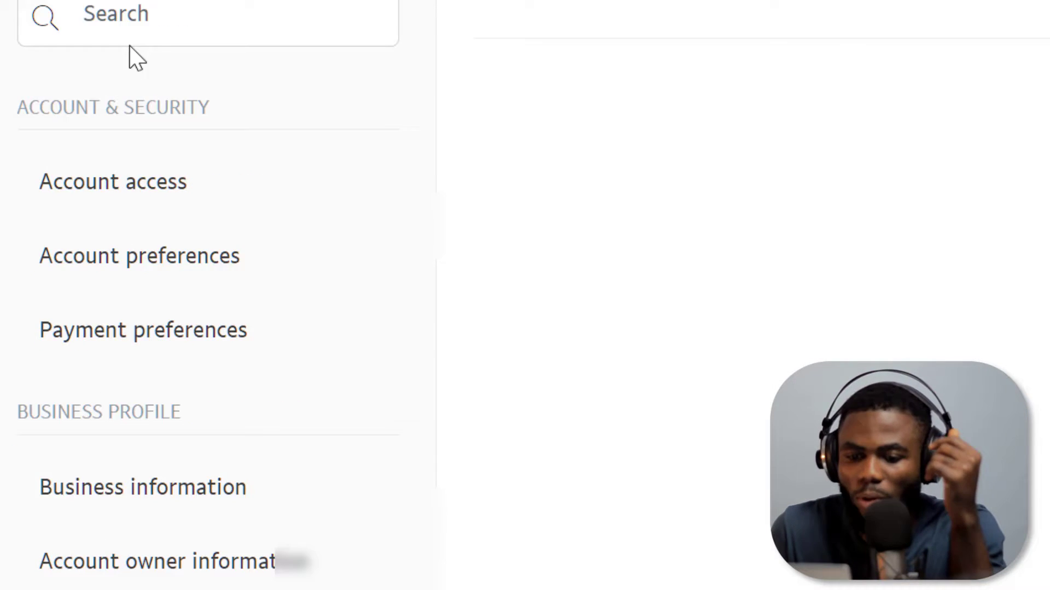
# Review all saved owner addresses and request the card confirmation code
pyautogui.click(159, 562)
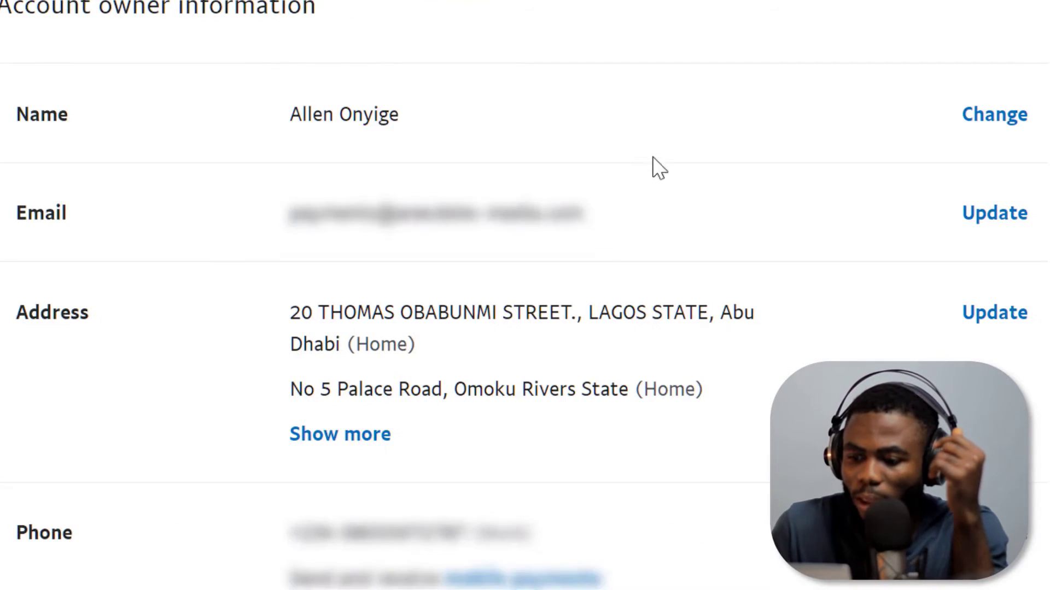
pyautogui.moveTo(493, 390)
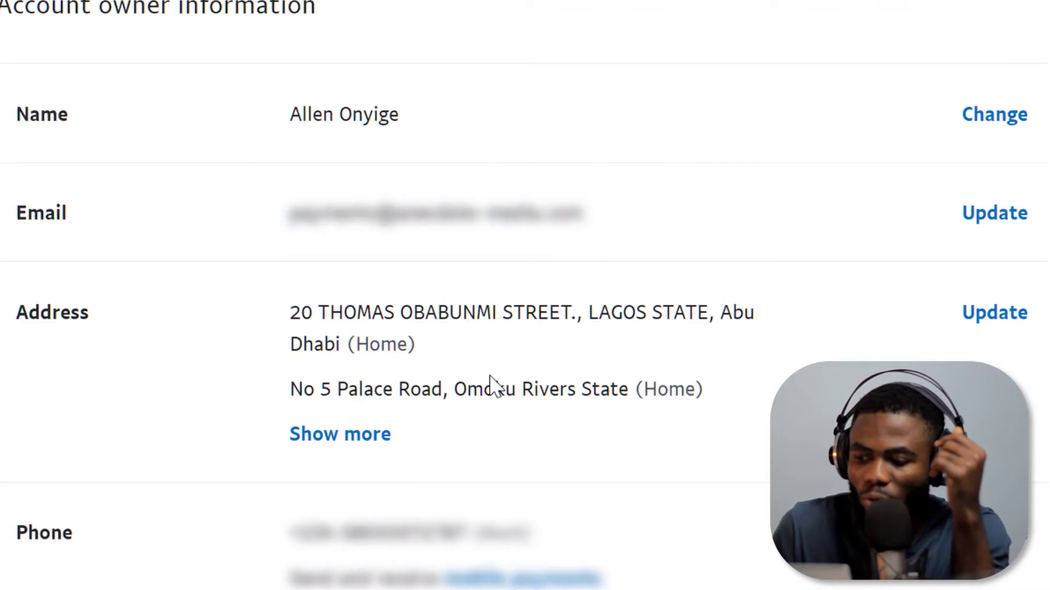
pyautogui.click(340, 434)
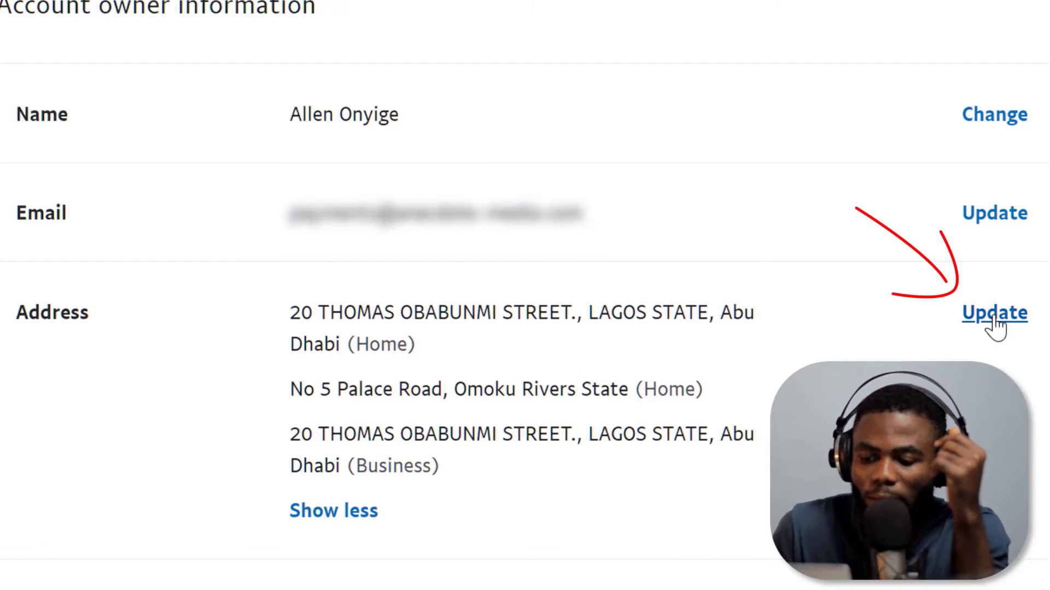
pyautogui.click(993, 312)
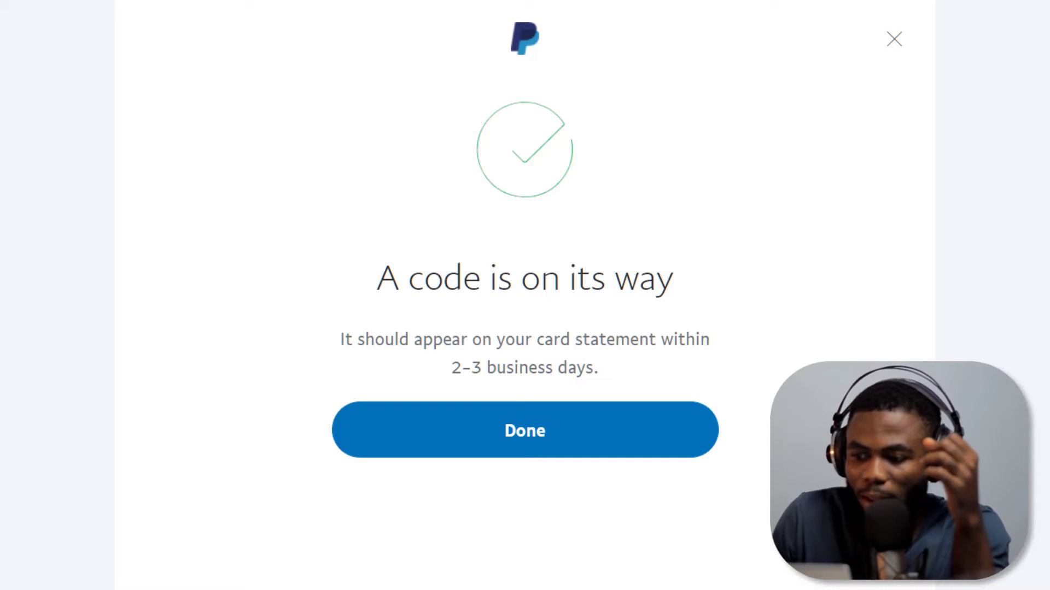
pyautogui.click(523, 432)
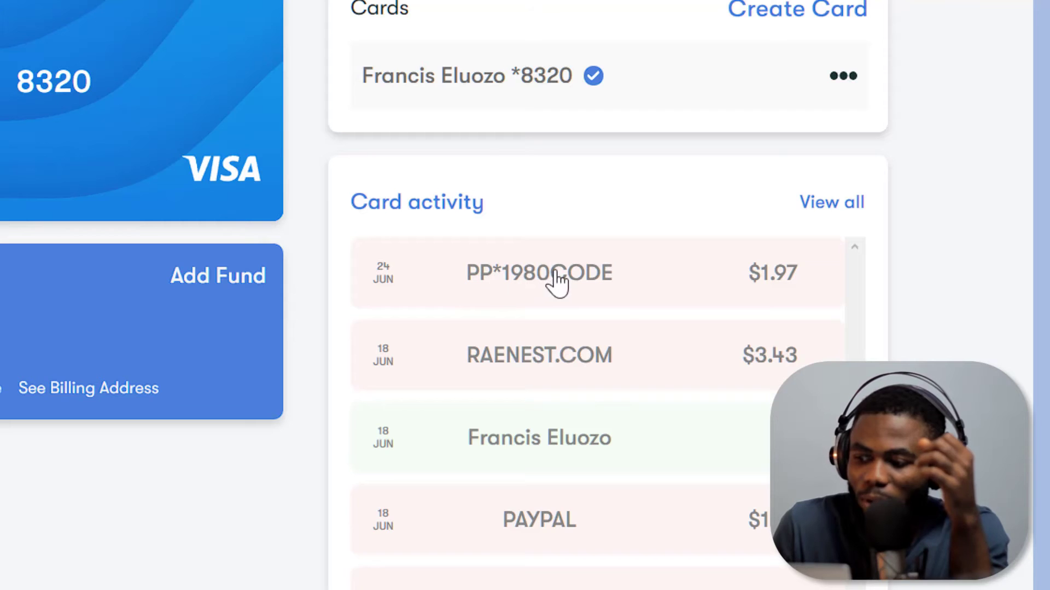
pyautogui.moveTo(785, 298)
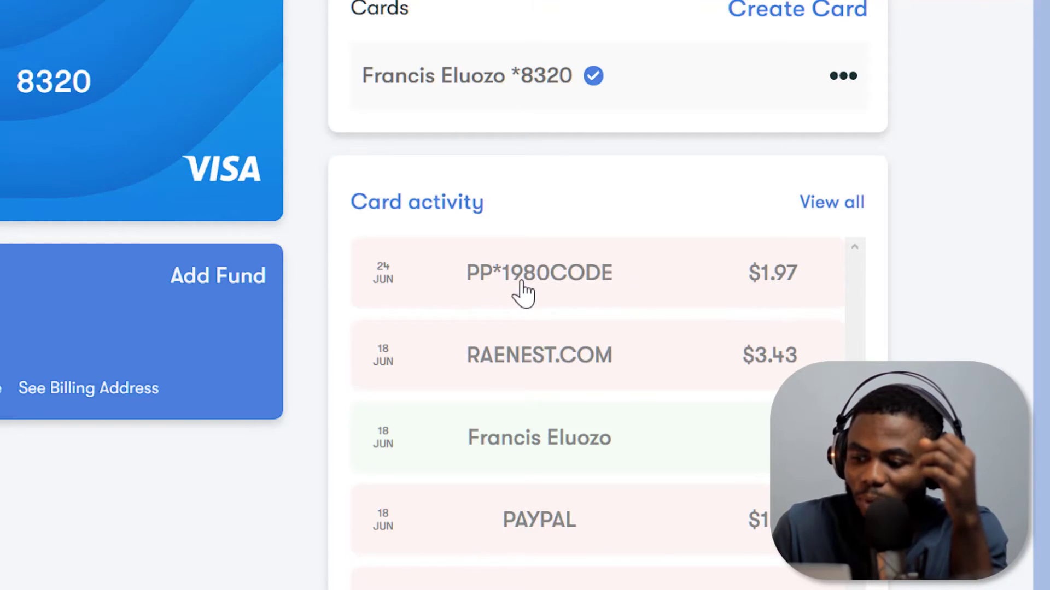
pyautogui.moveTo(506, 295)
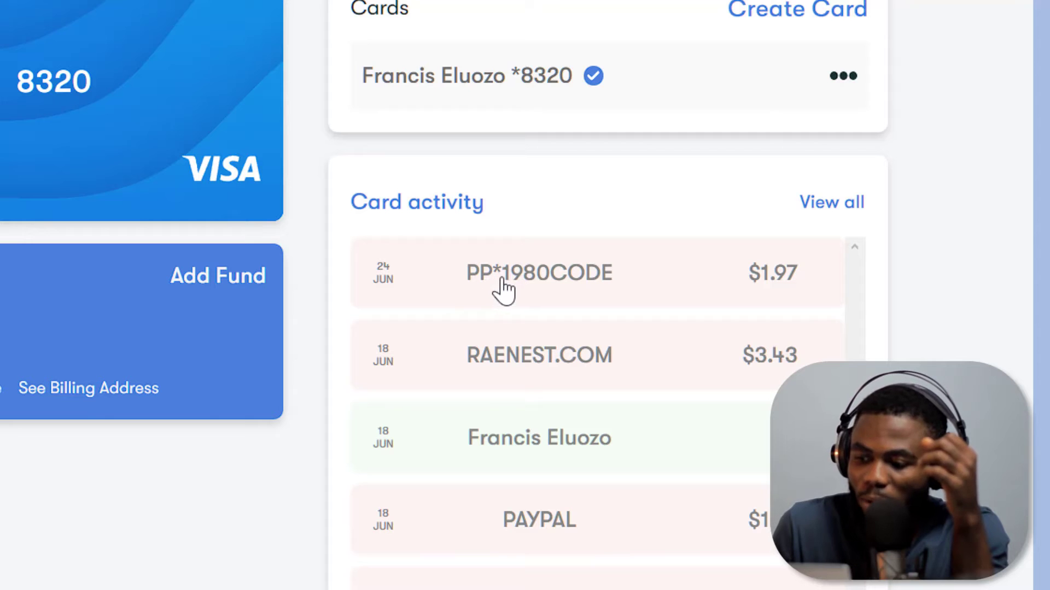
pyautogui.moveTo(555, 293)
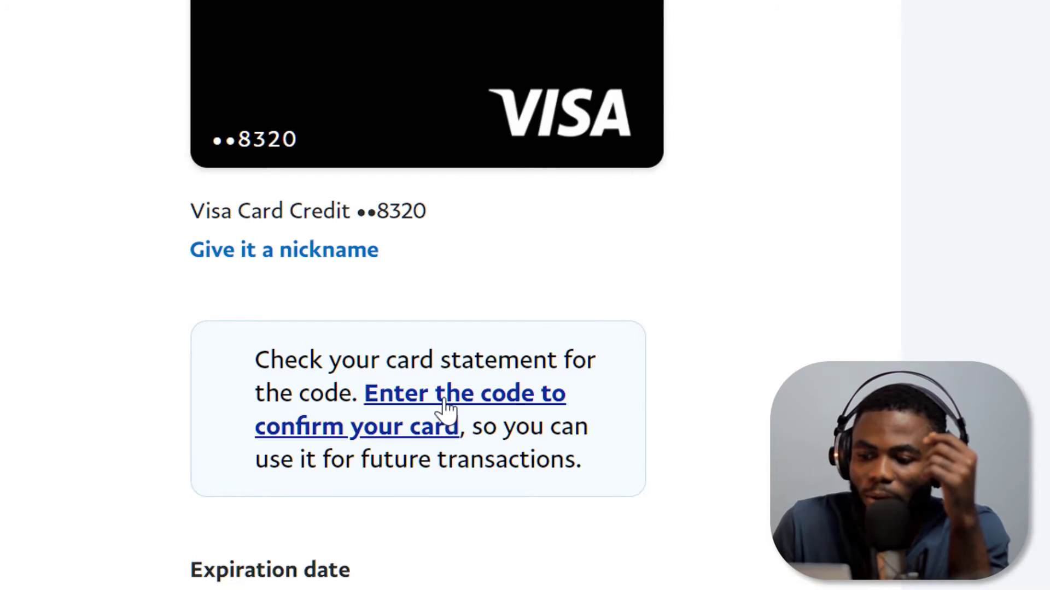
pyautogui.click(442, 407)
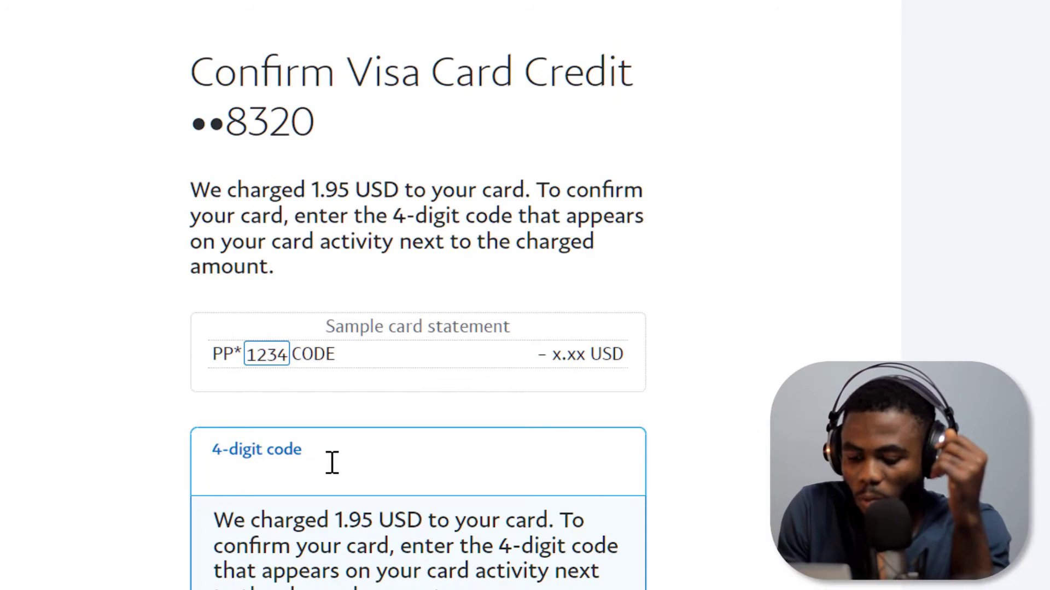
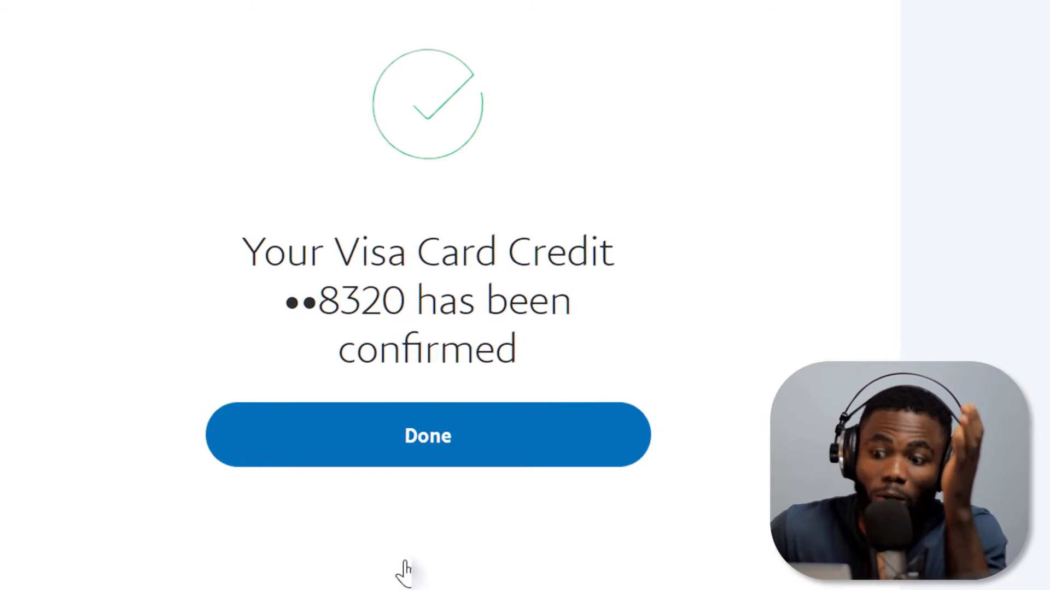
pyautogui.click(428, 436)
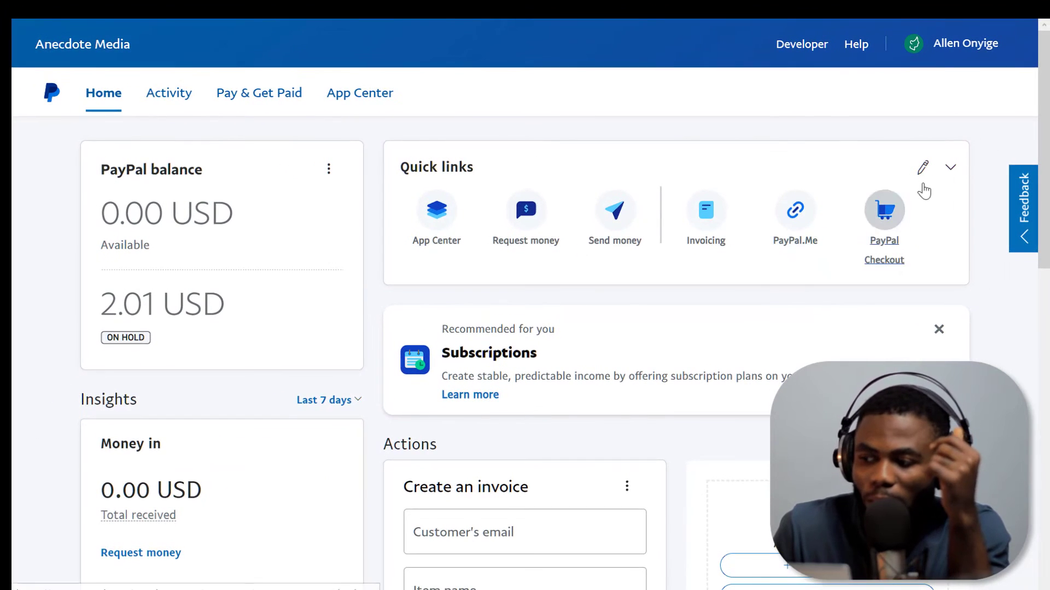
pyautogui.scroll(-3)
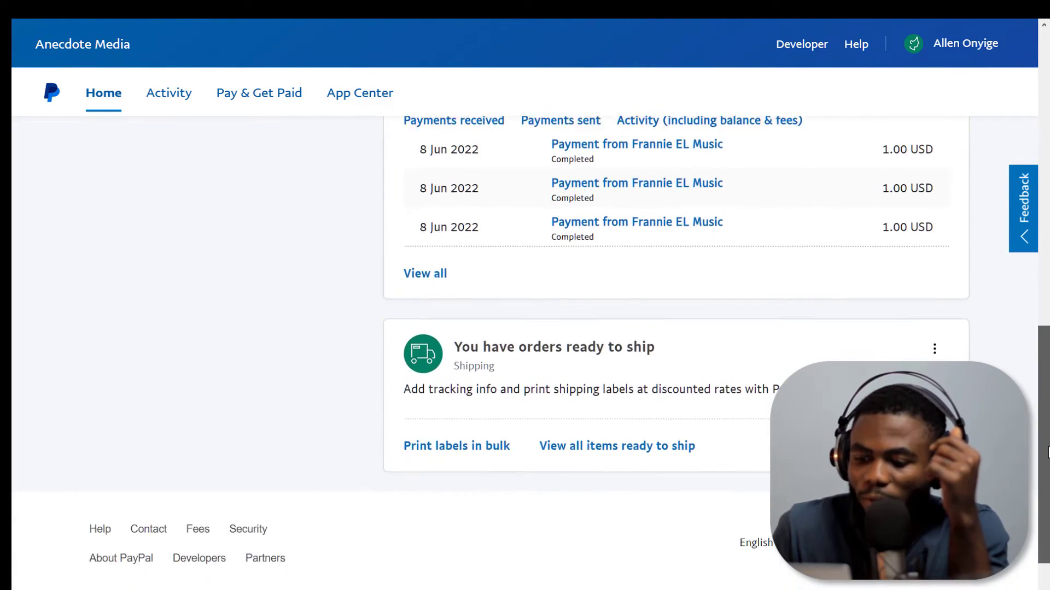
pyautogui.scroll(-3)
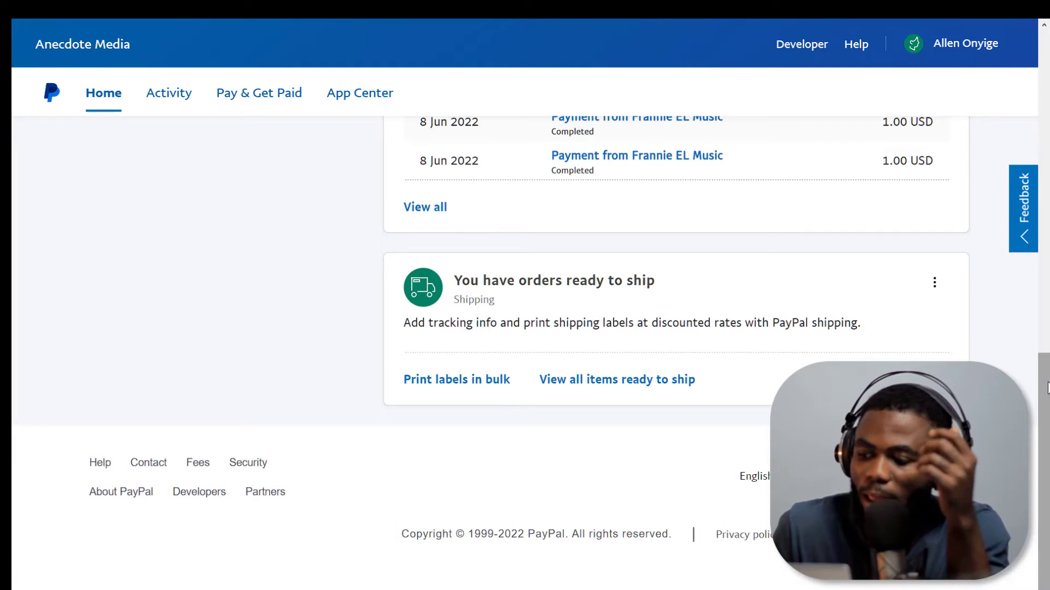
pyautogui.scroll(3)
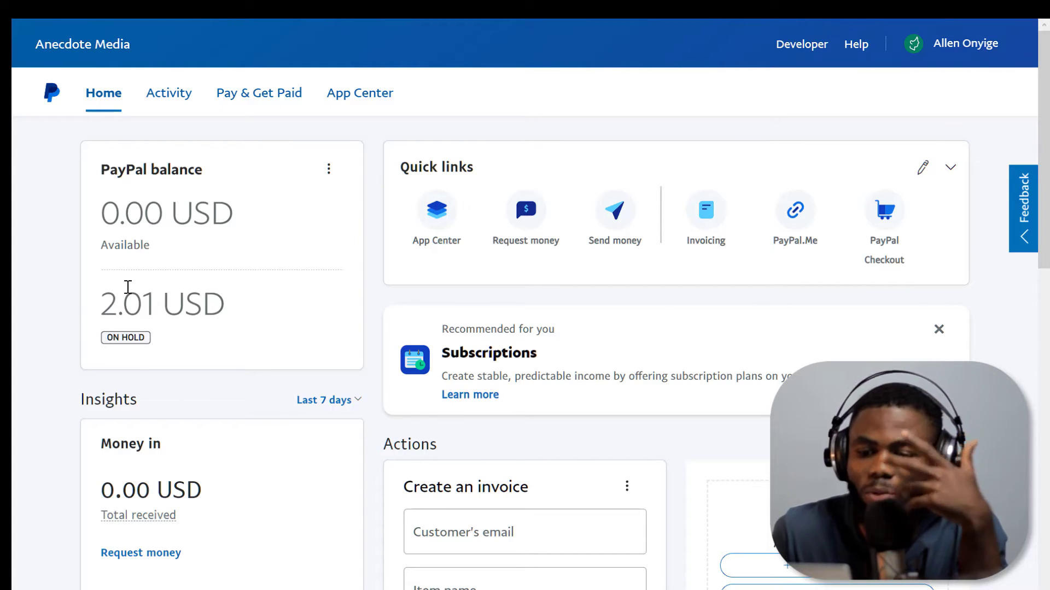
pyautogui.moveTo(137, 316)
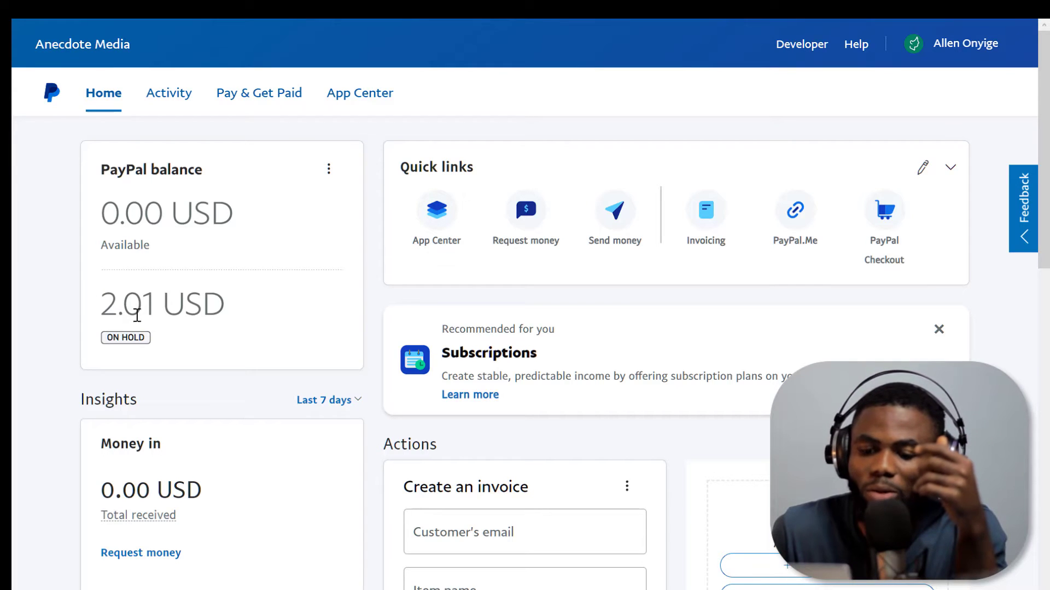
pyautogui.moveTo(153, 231)
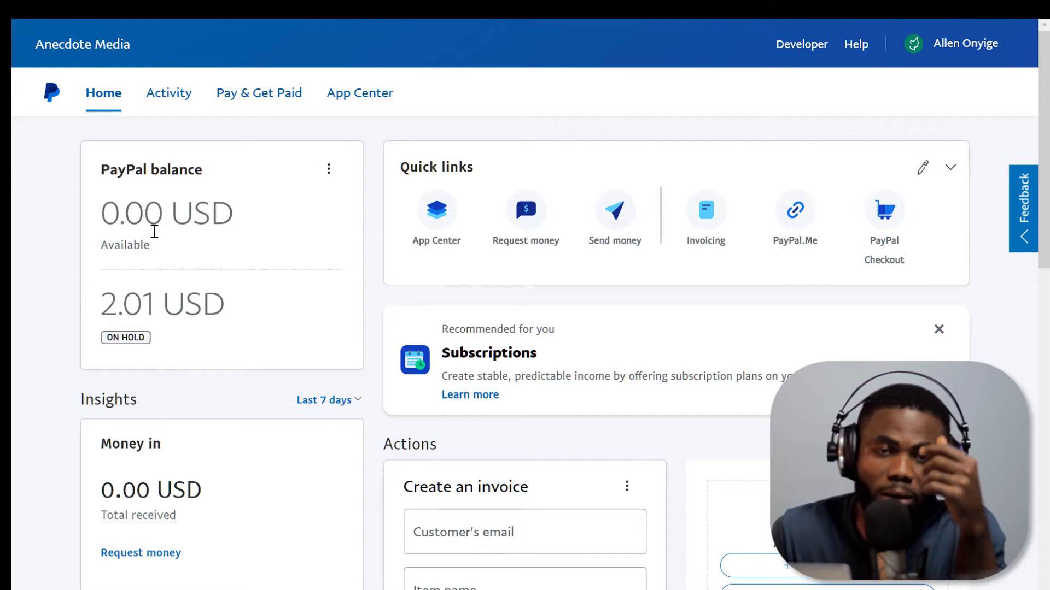